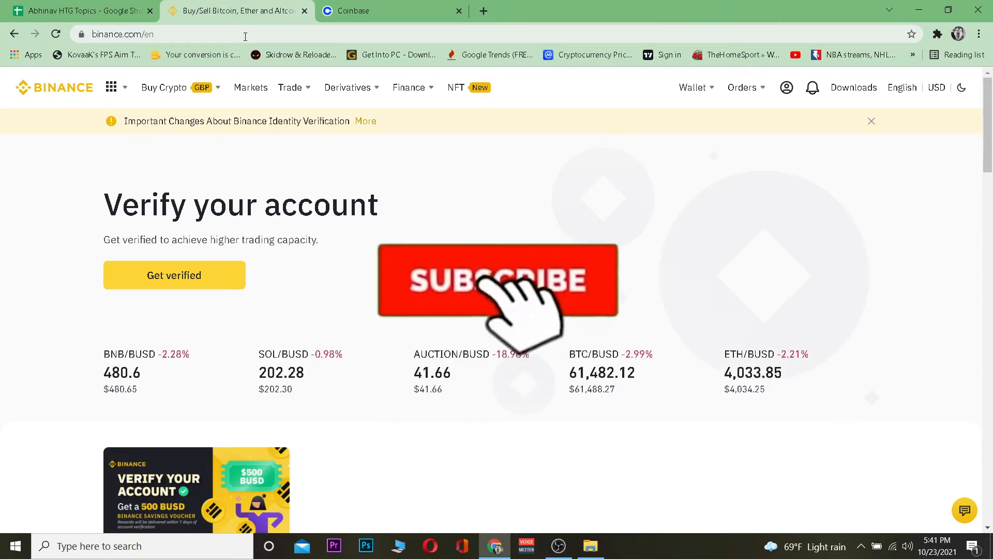
Leave the Binance page and switch to the Coinbase dashboard tab.
{"action": "left_click", "coordinate": [497, 281]}
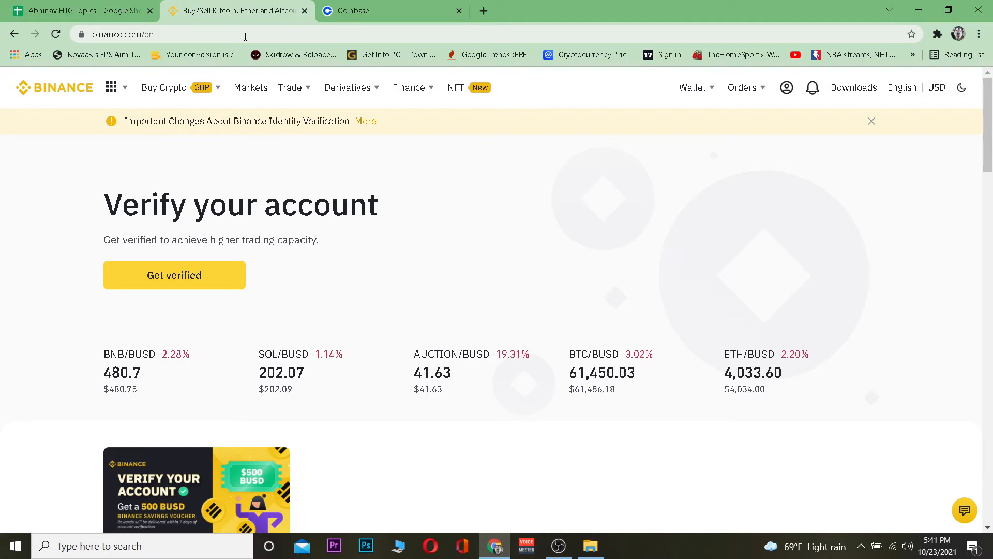
{"action": "left_click", "coordinate": [379, 10]}
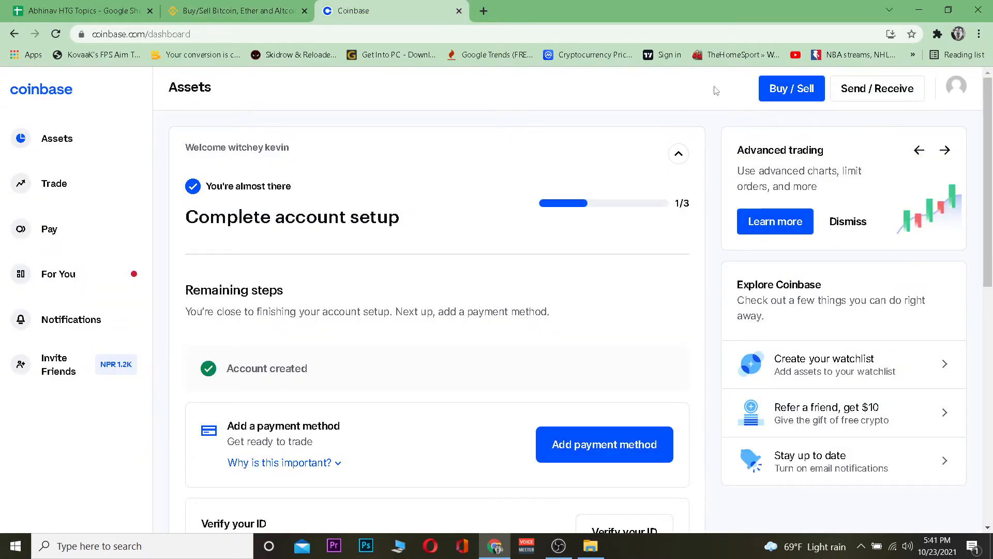
Copy the Solana (SOL) receive address from Coinbase's Send/Receive panel.
{"action": "left_click", "coordinate": [876, 87]}
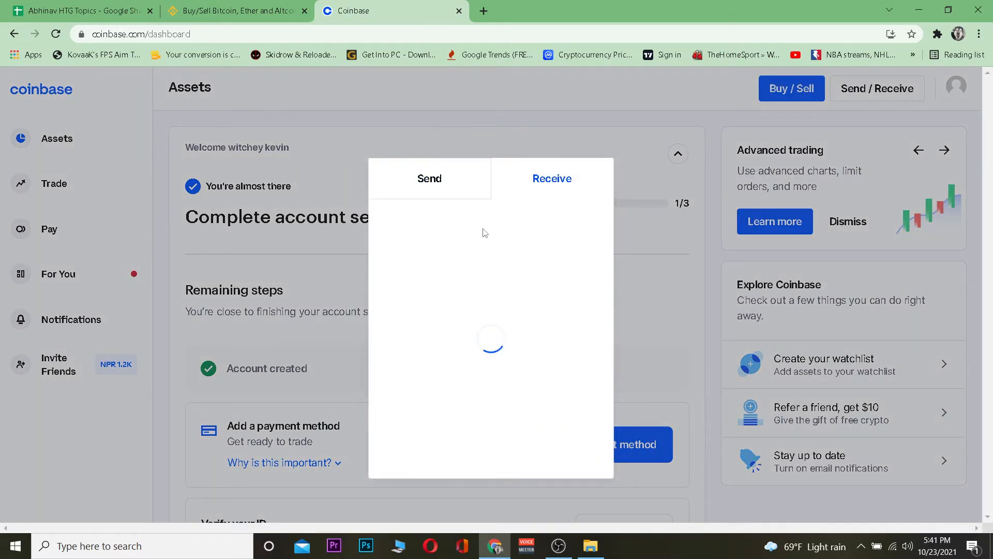
{"action": "mouse_move", "coordinate": [513, 253]}
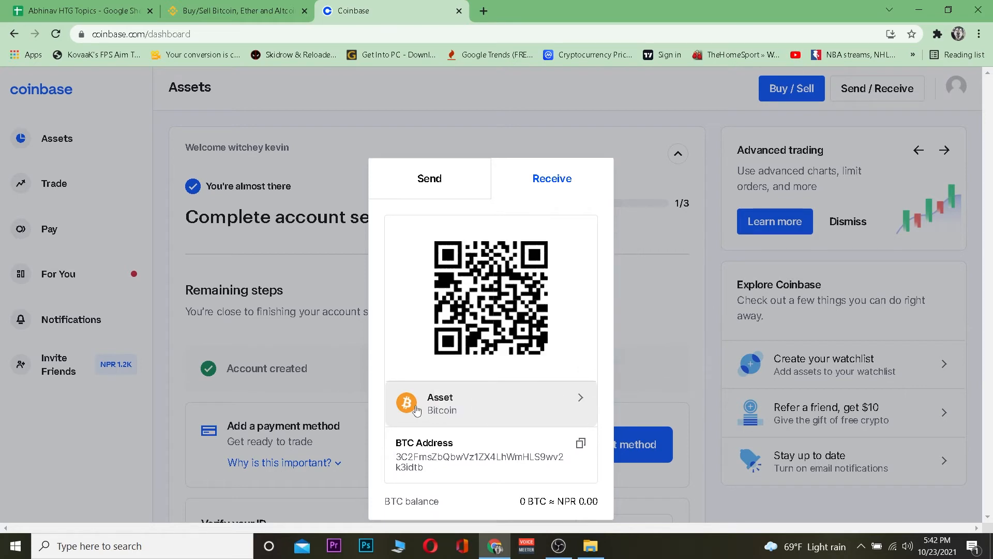
{"action": "left_click", "coordinate": [490, 404]}
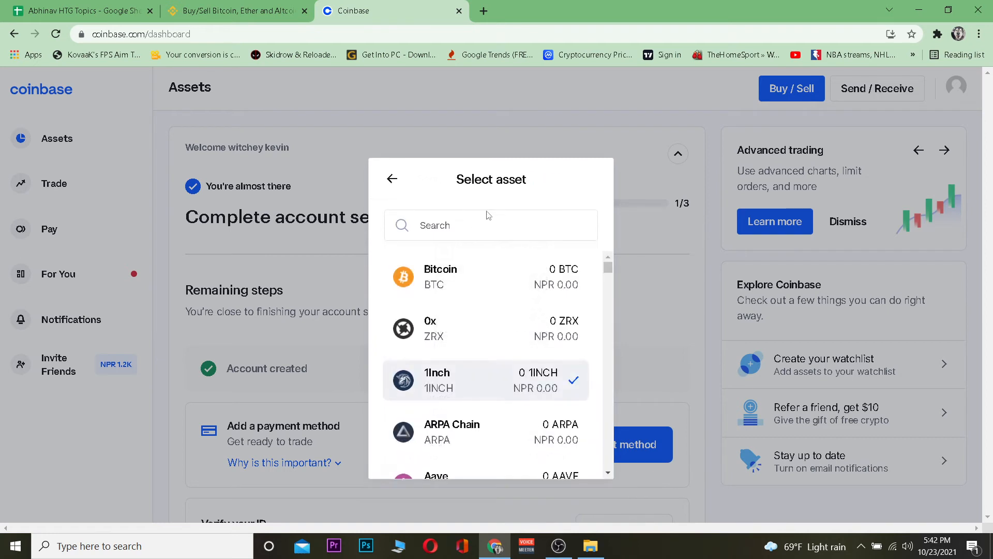
{"action": "type", "text": "sol"}
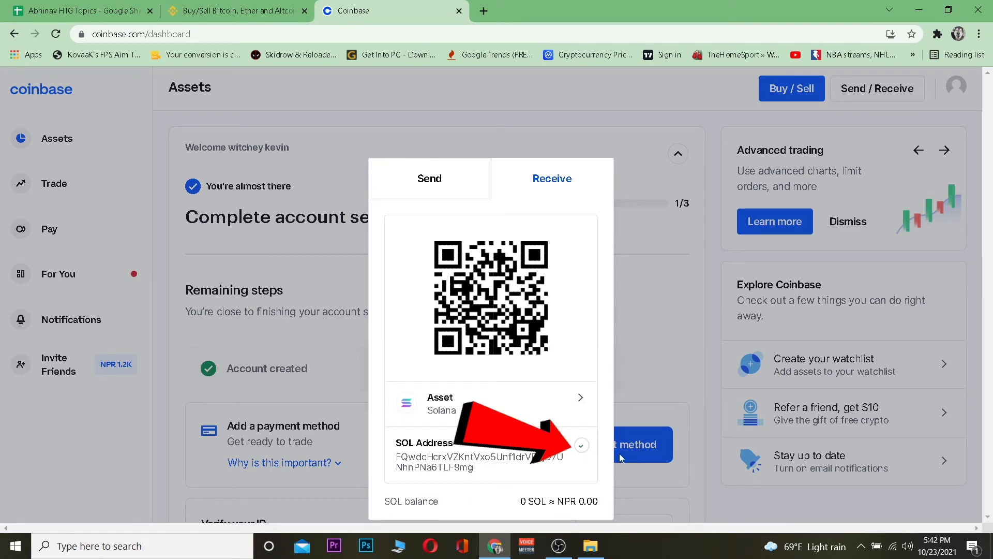
{"action": "left_click", "coordinate": [235, 10]}
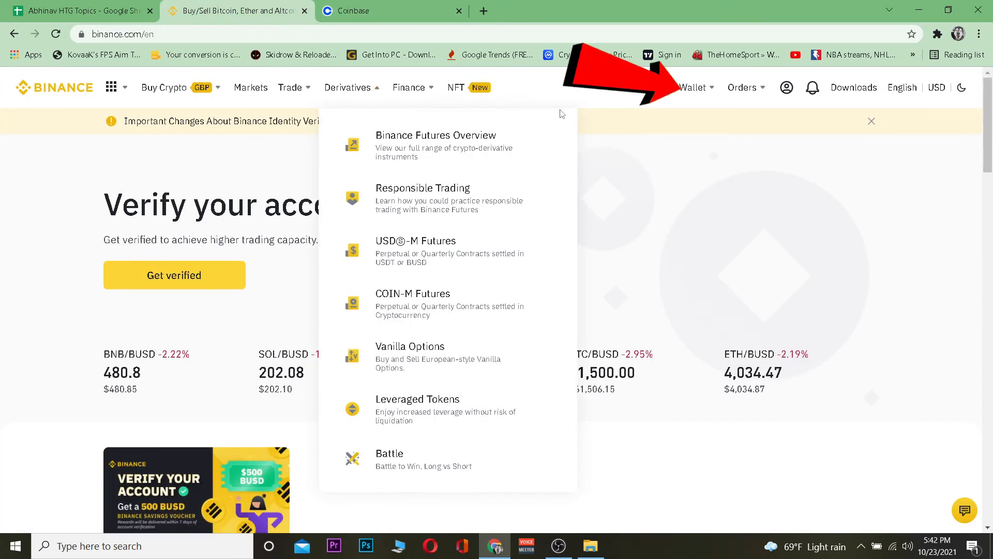
Bring up Binance's Withdraw Crypto form from the wallet overview.
{"action": "left_click", "coordinate": [713, 87]}
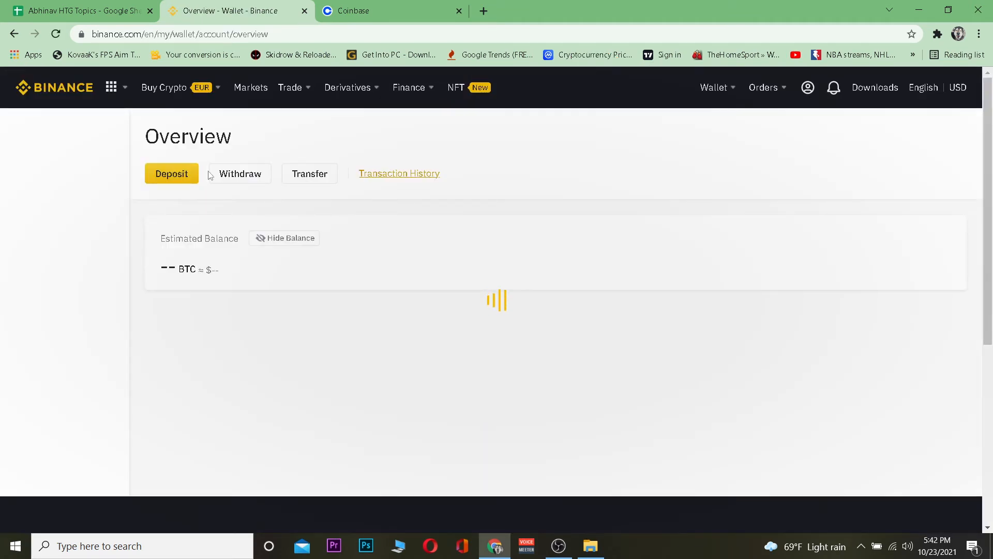
{"action": "left_click", "coordinate": [239, 173]}
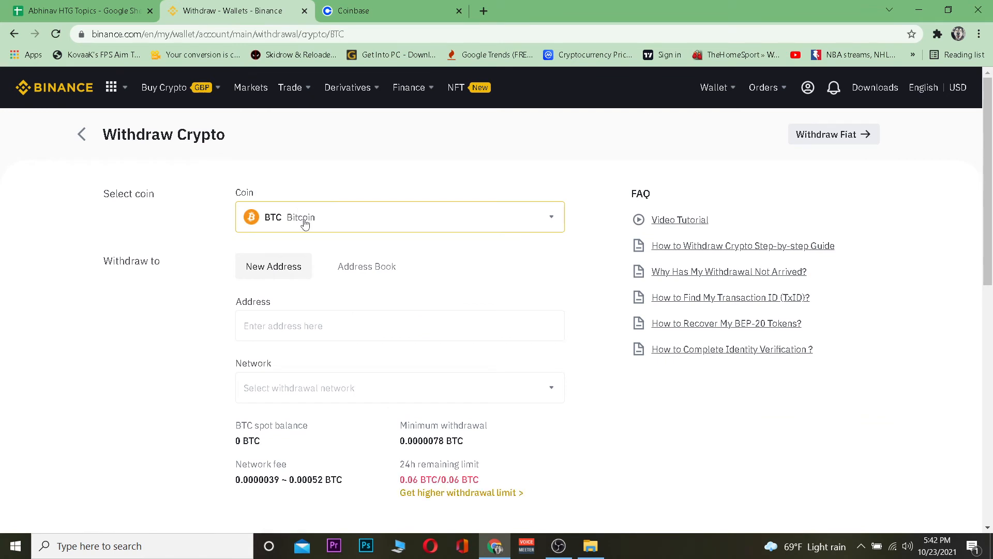
Choose SOL as the withdrawal coin and paste the Coinbase Solana address.
{"action": "left_click", "coordinate": [399, 217]}
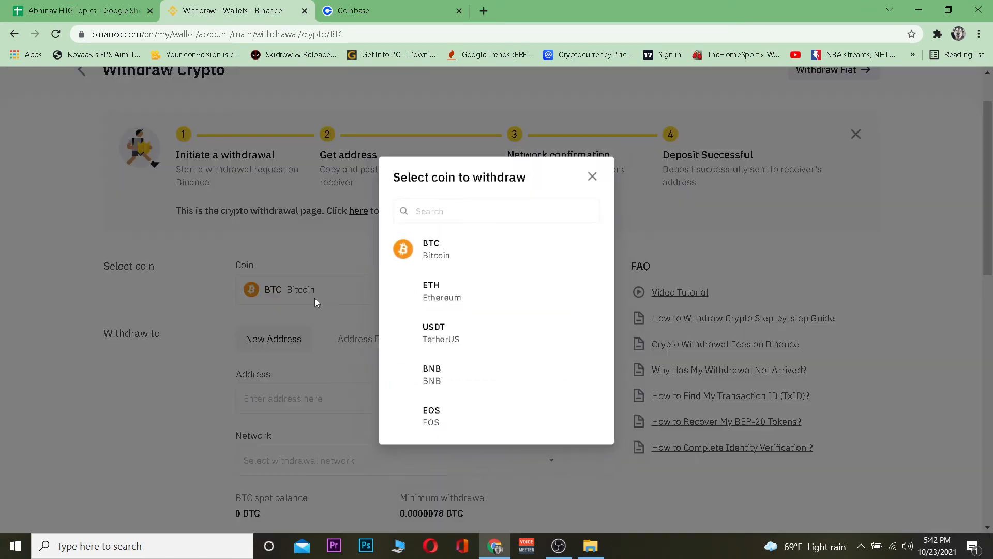
{"action": "left_click", "coordinate": [495, 211]}
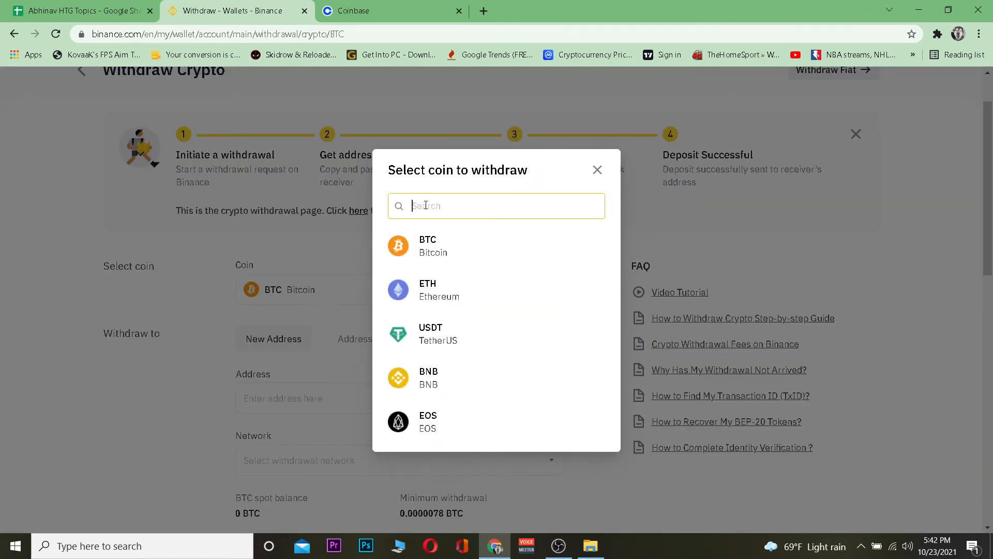
{"action": "type", "text": "sol"}
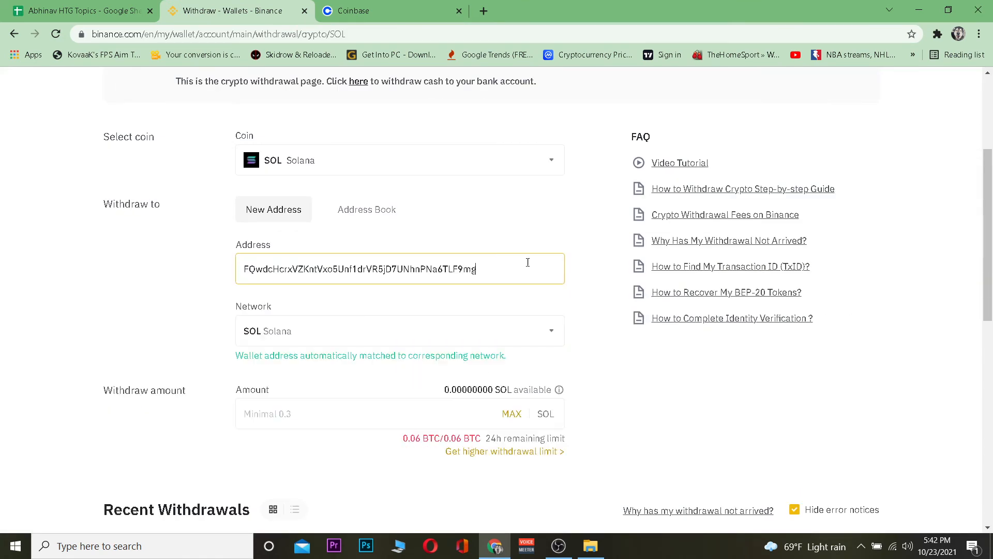
{"action": "mouse_move", "coordinate": [330, 304]}
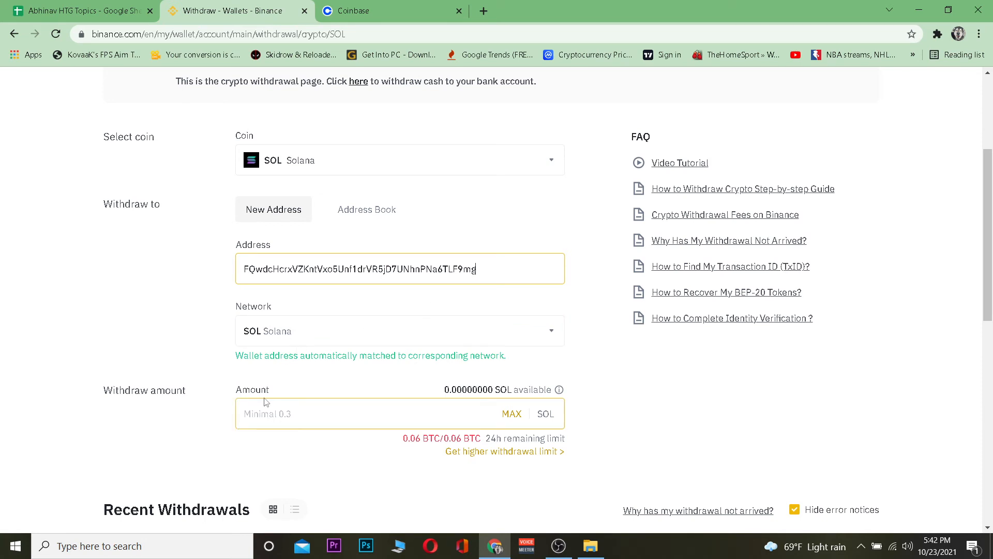
Enter a withdrawal amount of 26 SOL, showing 25.99 SOL received after fees.
{"action": "type", "text": "26"}
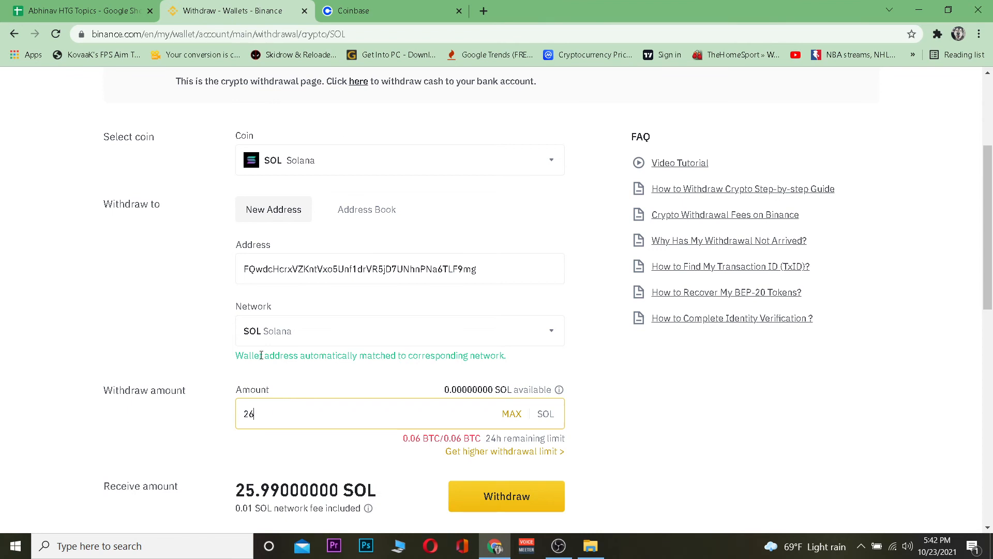
{"action": "mouse_move", "coordinate": [651, 358]}
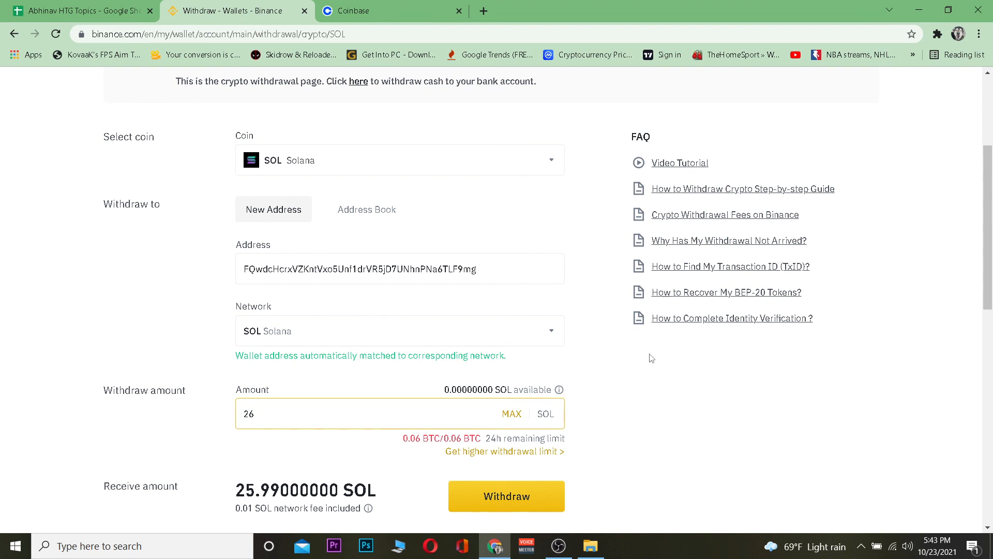
{"action": "left_click", "coordinate": [286, 414]}
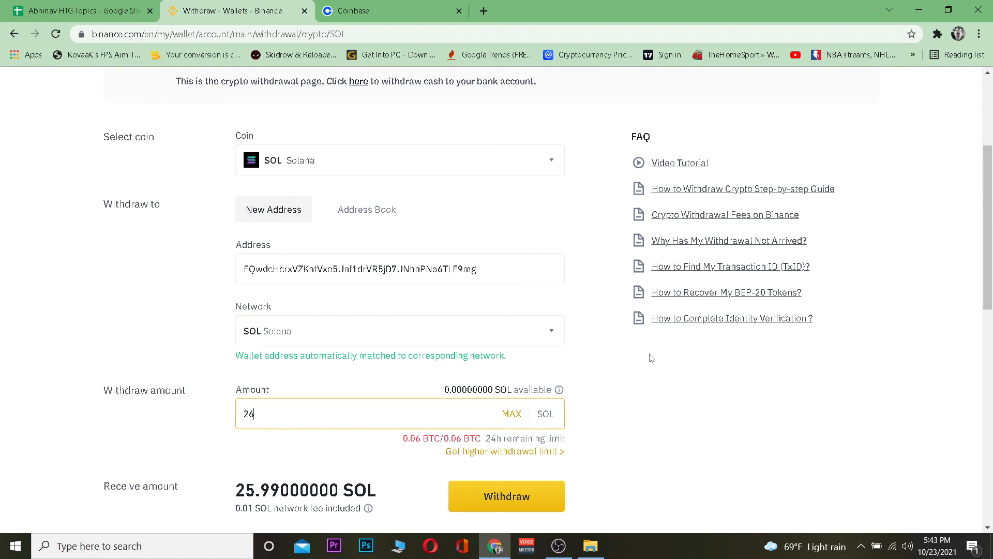
{"action": "mouse_move", "coordinate": [573, 373]}
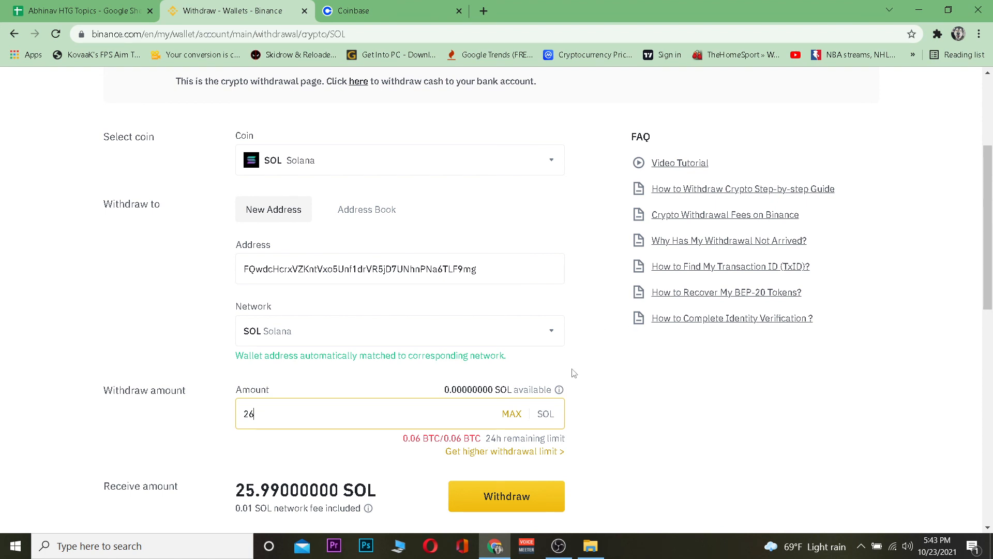
{"action": "mouse_move", "coordinate": [597, 390]}
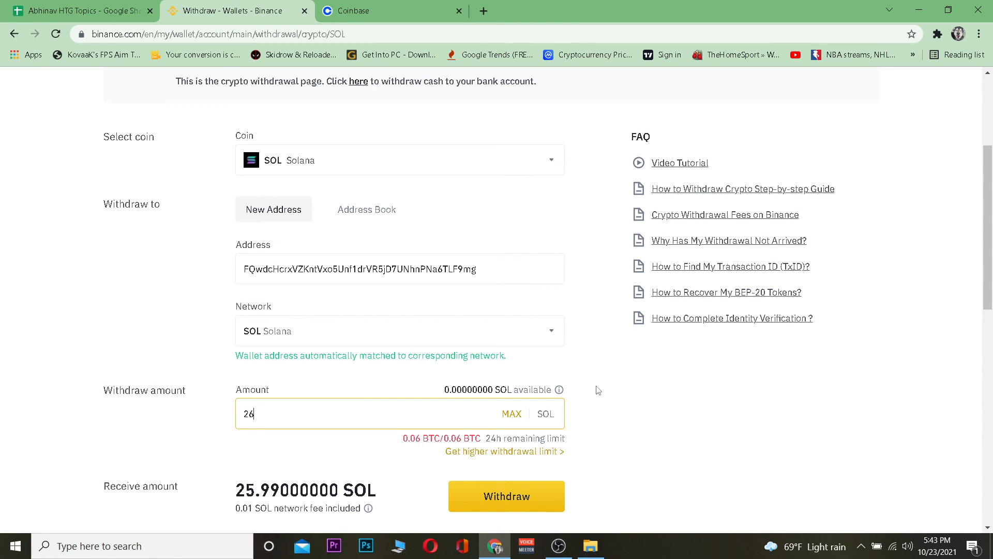